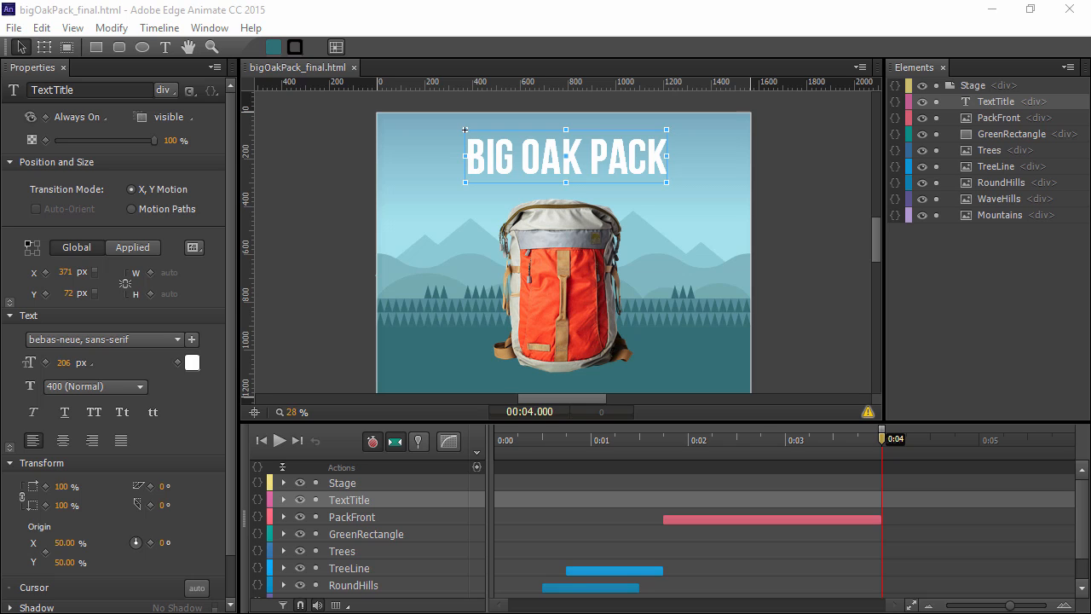
mouse_move(447, 341)
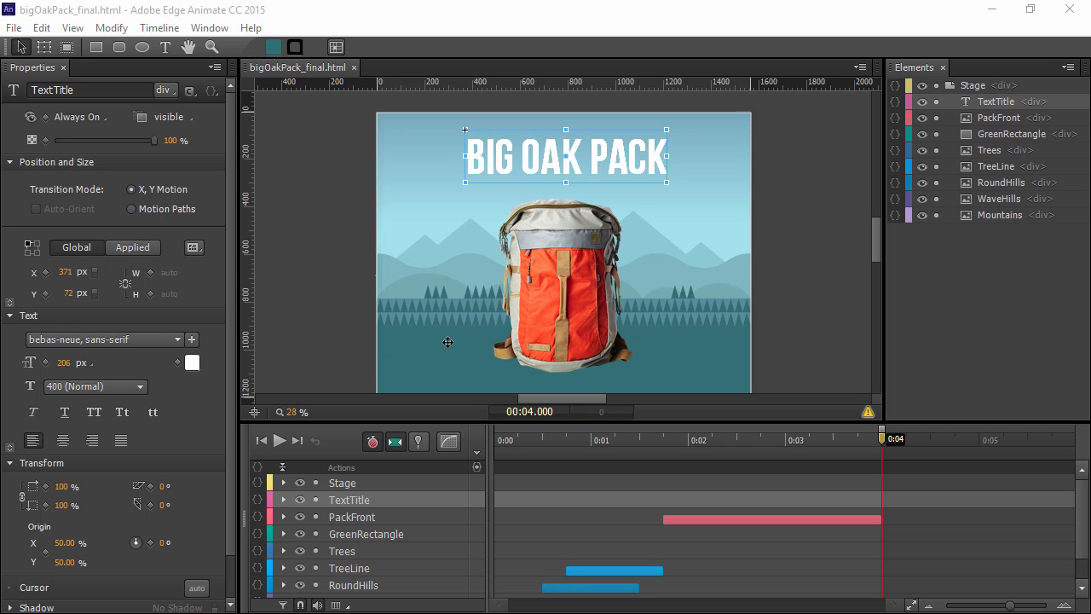
mouse_move(442, 348)
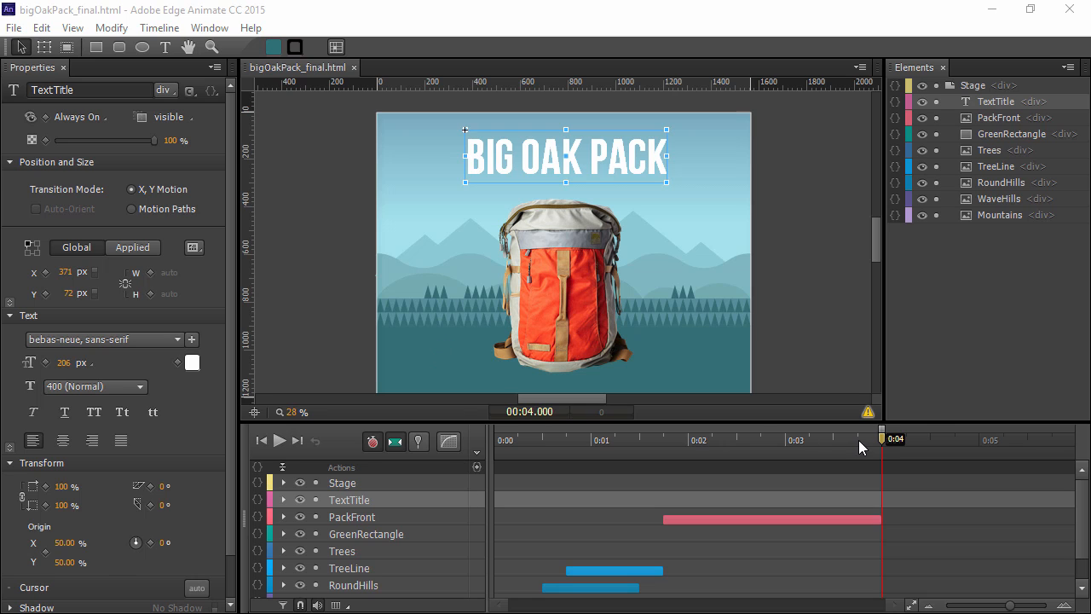
- Preview the backpack animation, then set its pinned transition to run from about 1.7 to 4 seconds
left_click(825, 439)
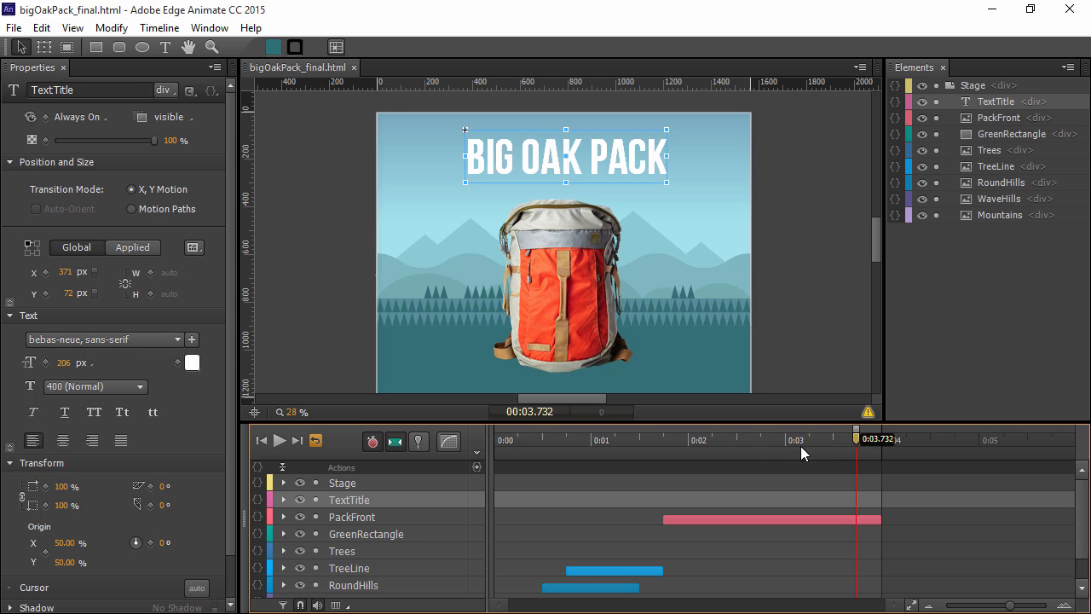
left_click_drag(857, 438, 755, 439)
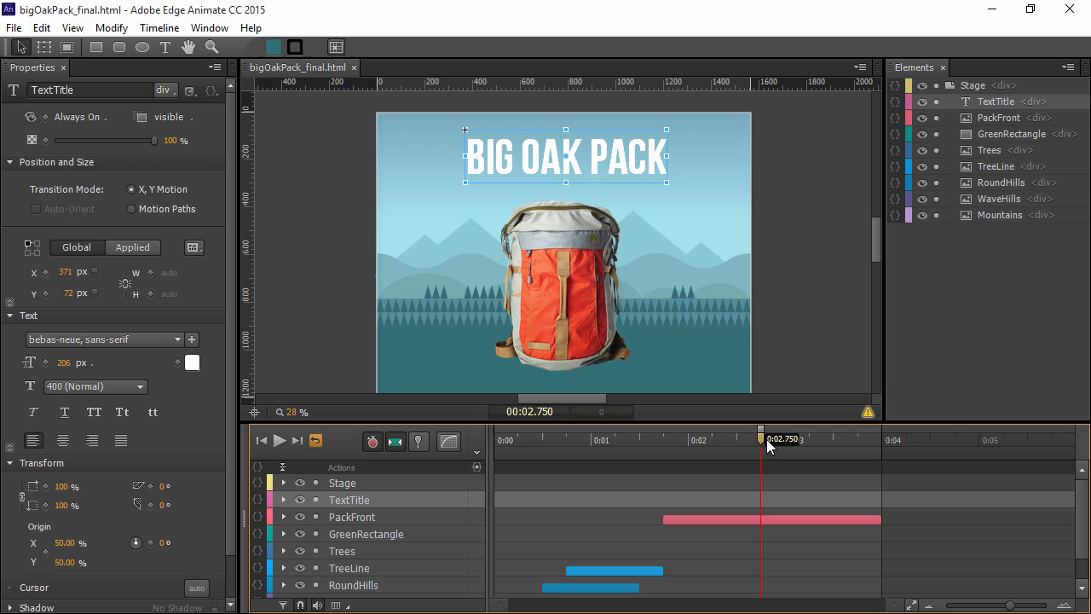
mouse_move(763, 446)
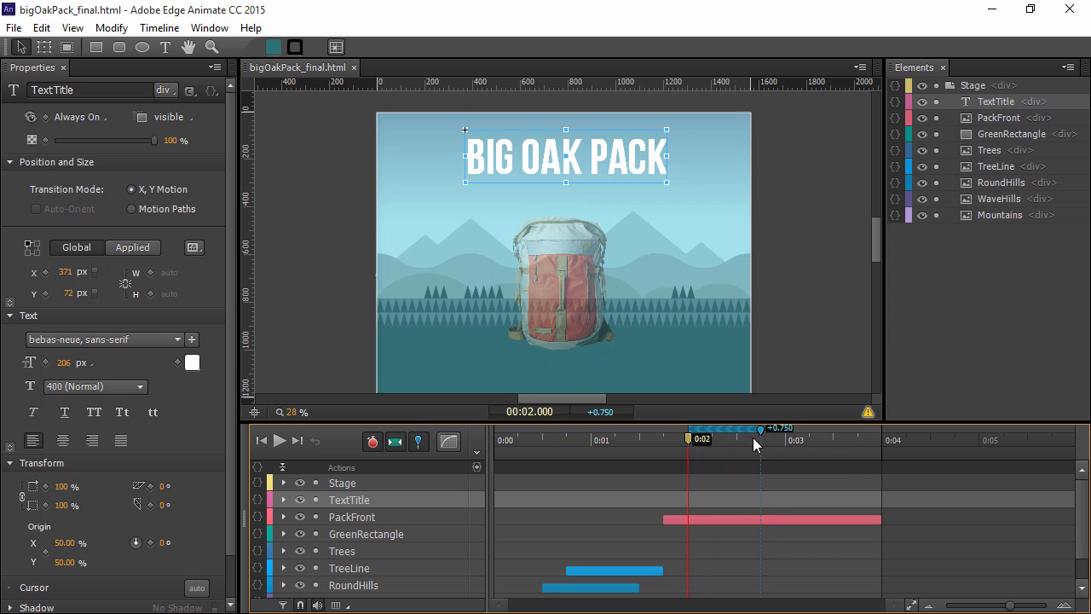
left_click_drag(758, 427, 833, 428)
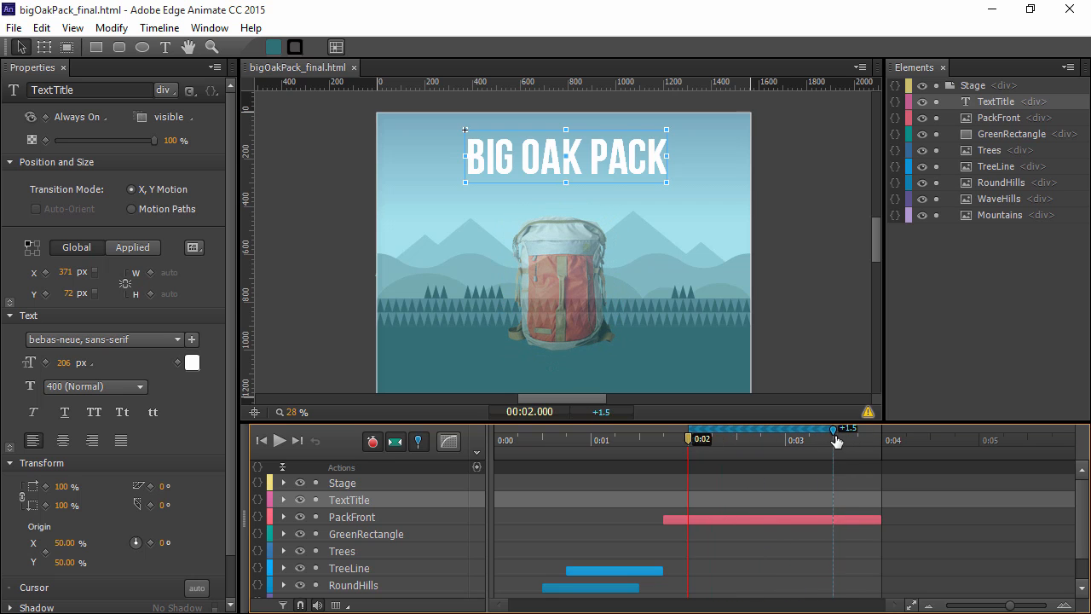
left_click_drag(835, 441, 877, 441)
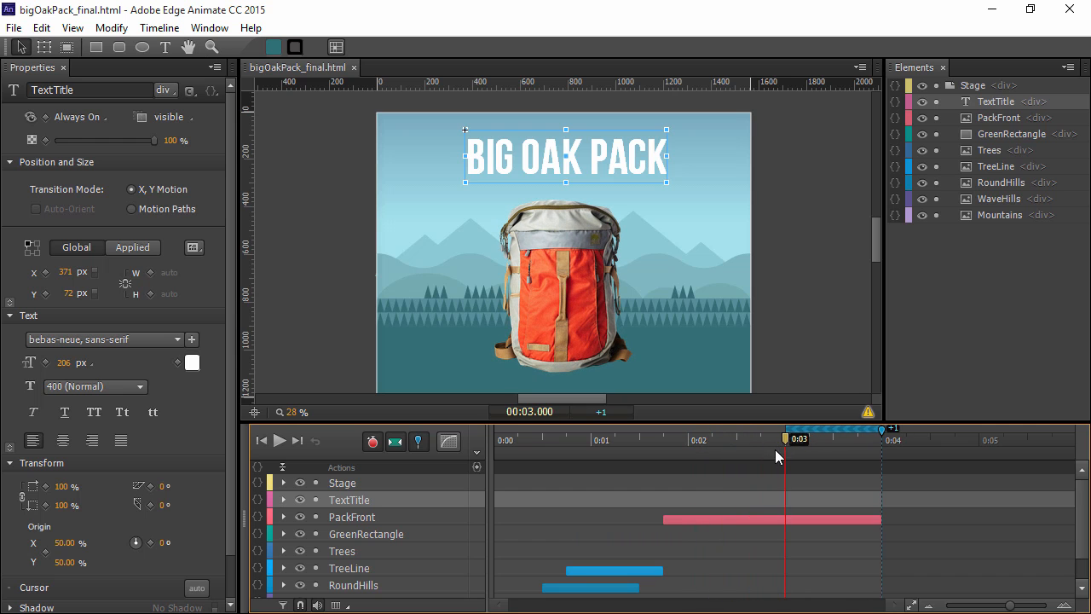
mouse_move(784, 447)
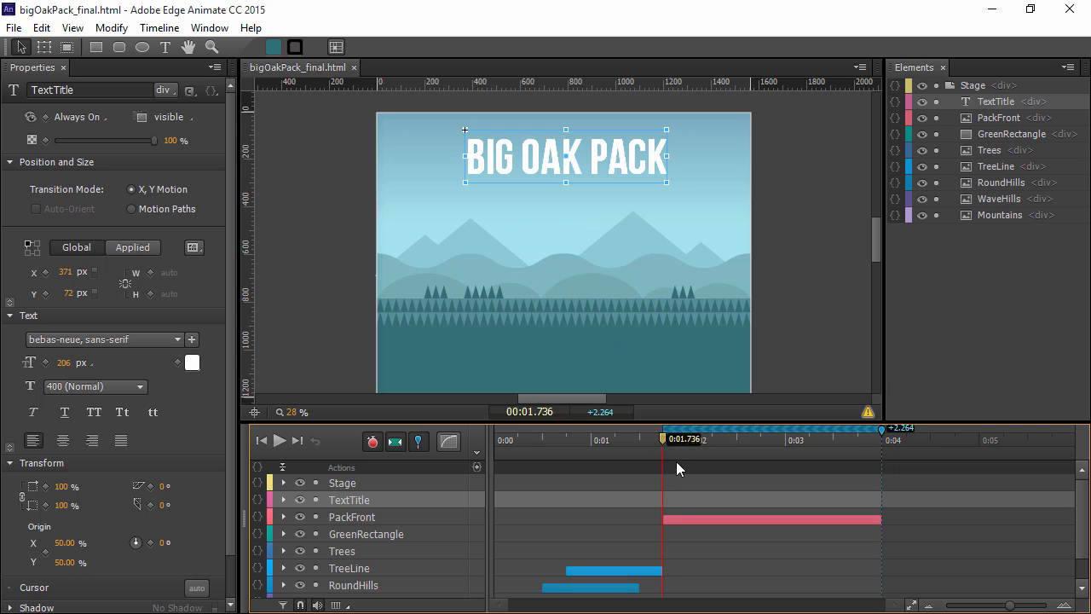
mouse_move(863, 459)
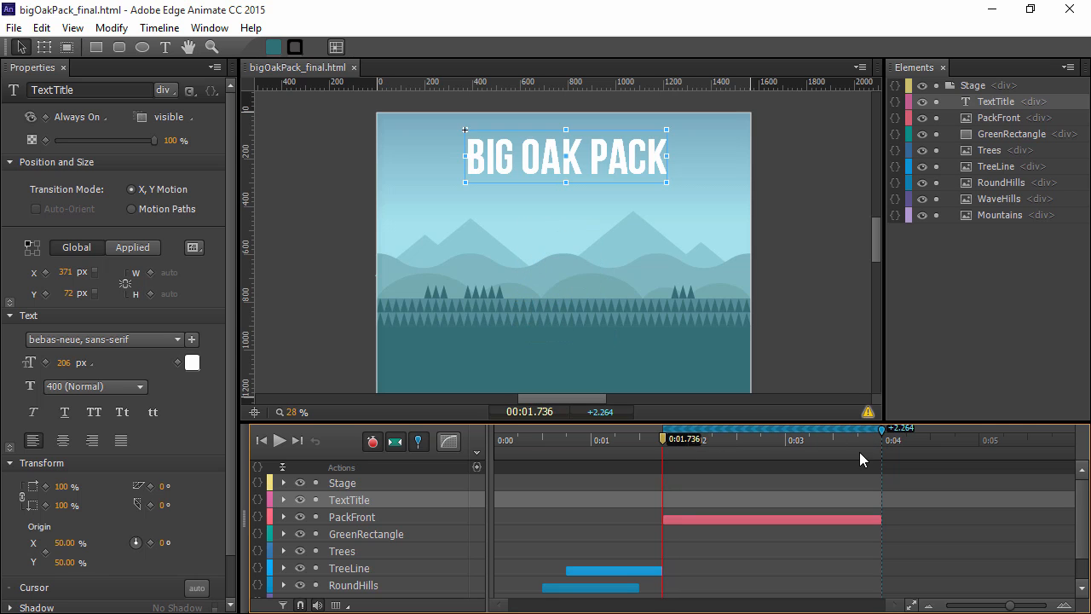
mouse_move(880, 444)
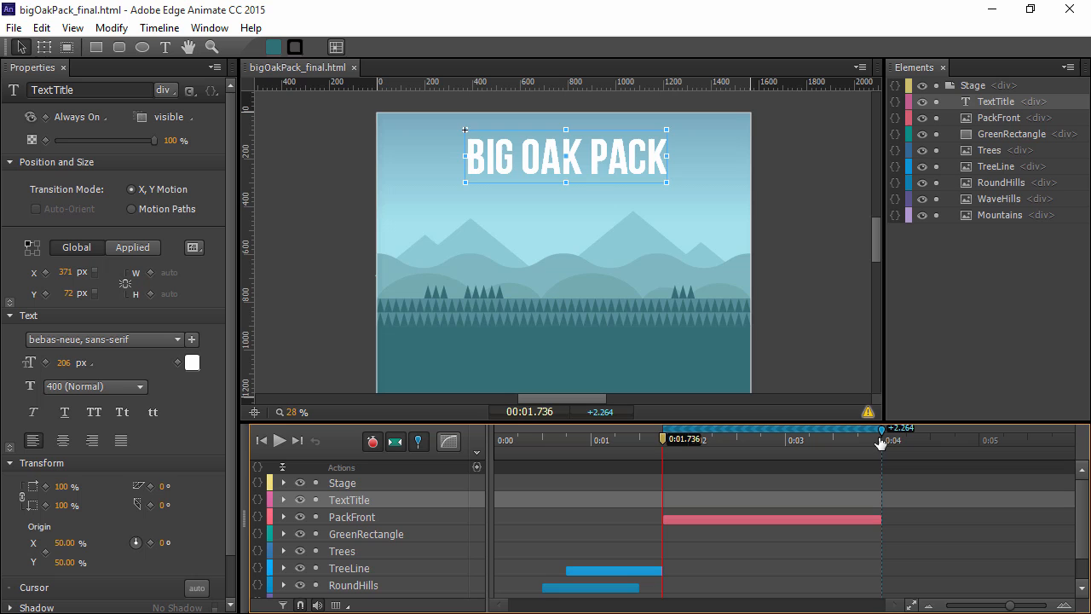
mouse_move(567, 293)
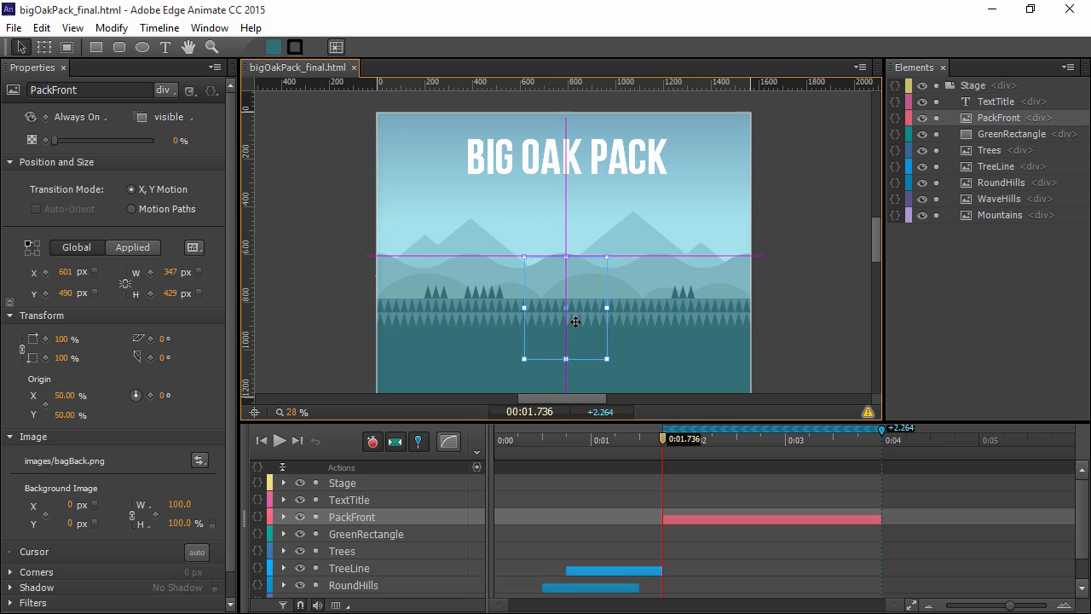
left_click_drag(575, 321, 584, 337)
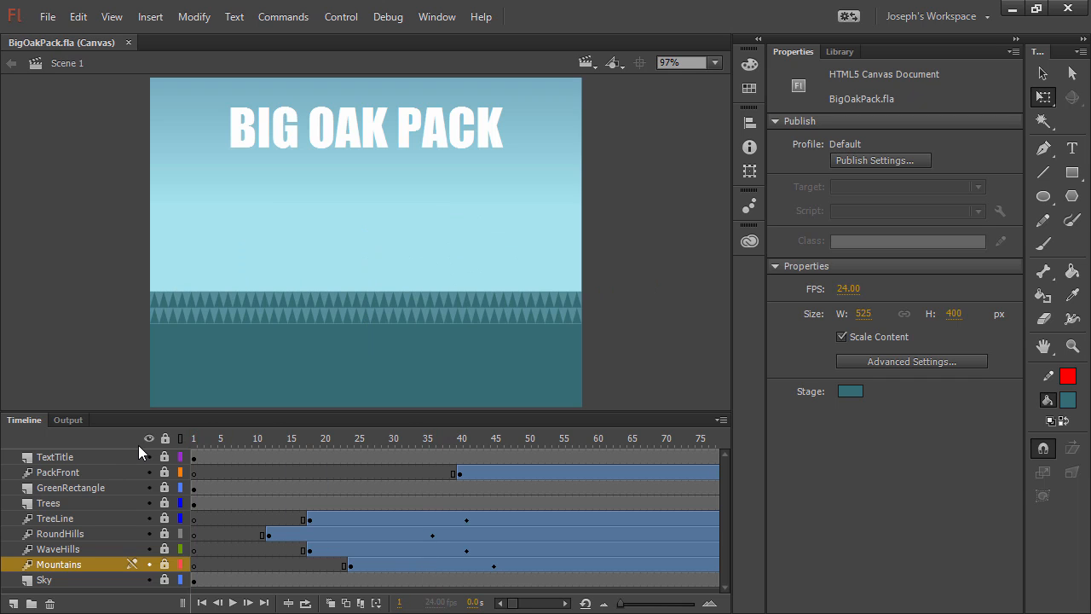
- Scrub the playhead to frame 40, where the backpack tween begins
left_click(233, 603)
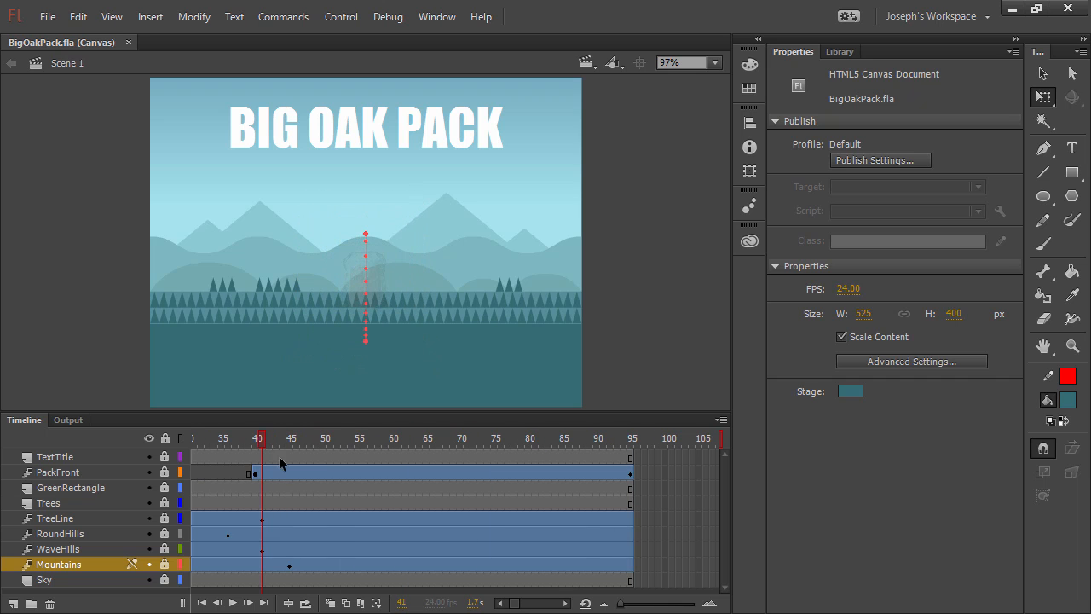
mouse_move(266, 449)
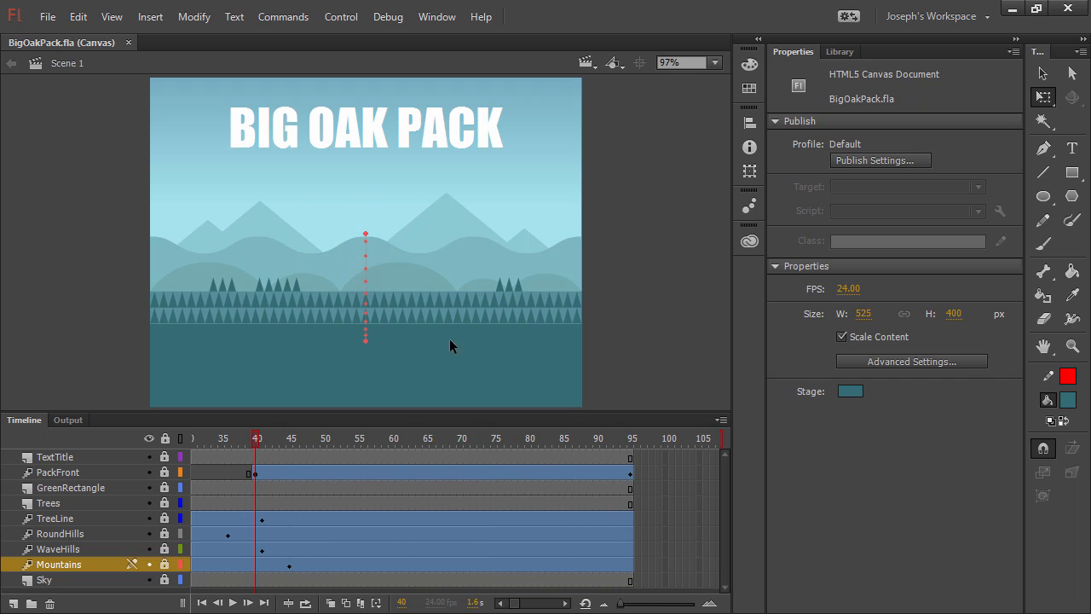
- Select the faint backpack at frame 40 and scrub to frame 95 where it is fully visible
left_click(365, 280)
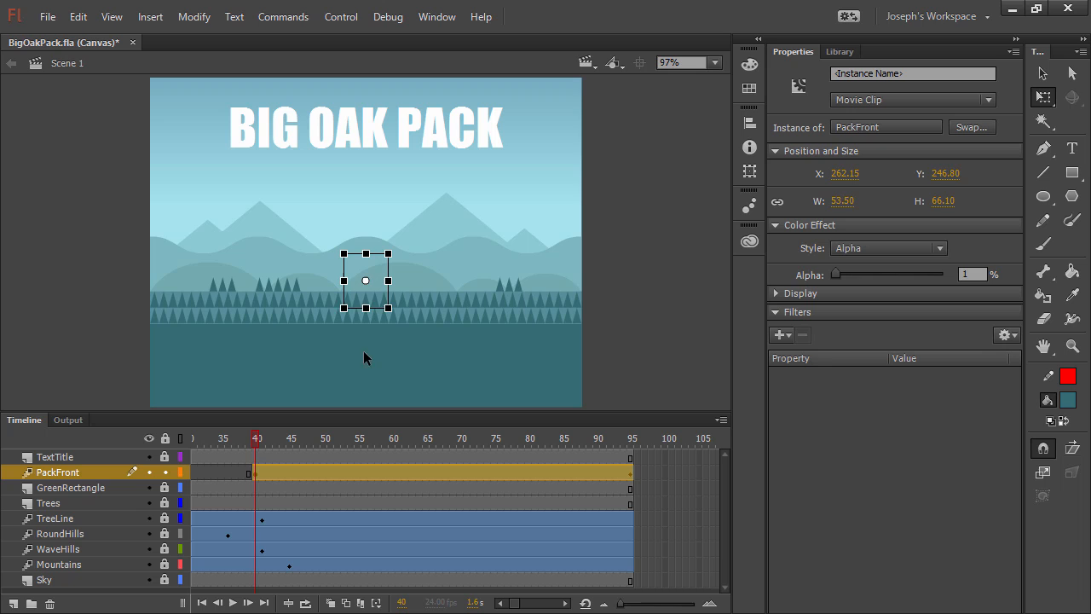
left_click_drag(365, 279, 371, 322)
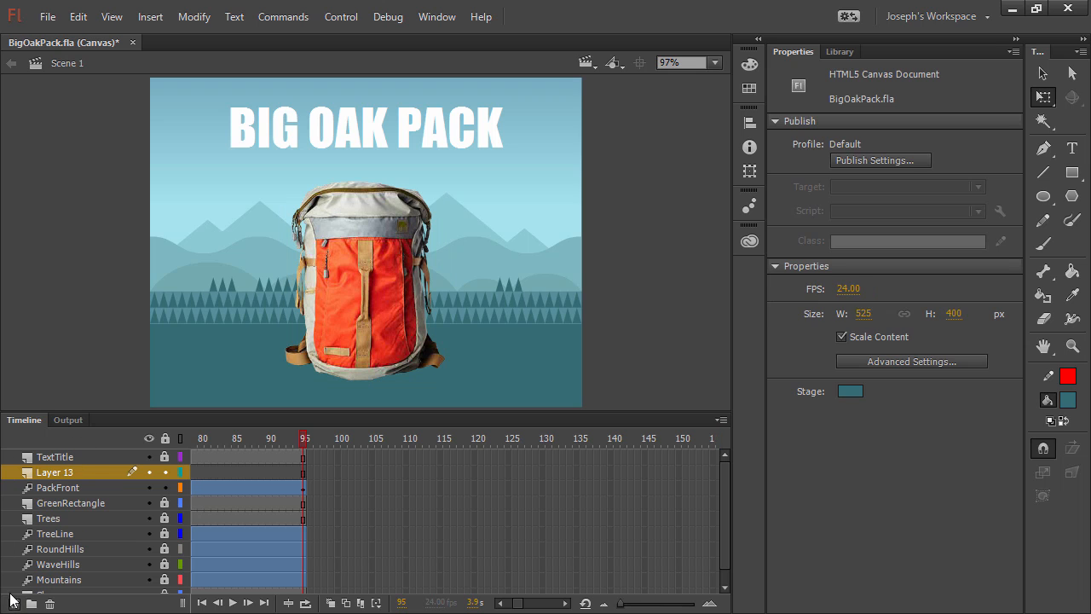
- Rename the new layer above PackFront to 'Cloud'
double_click(55, 471)
type("Cloud")
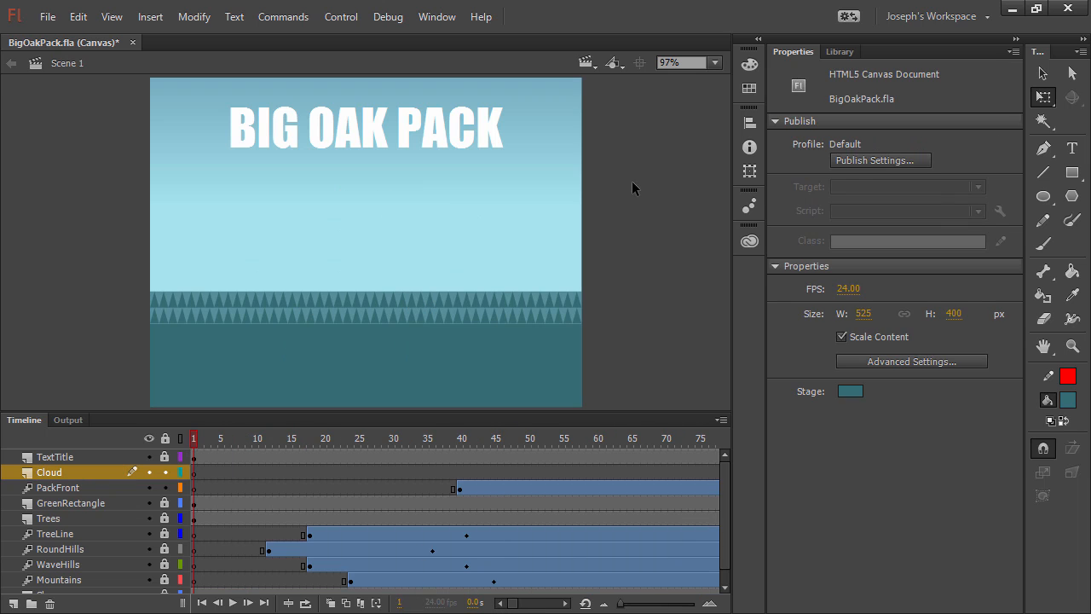
mouse_move(1043, 197)
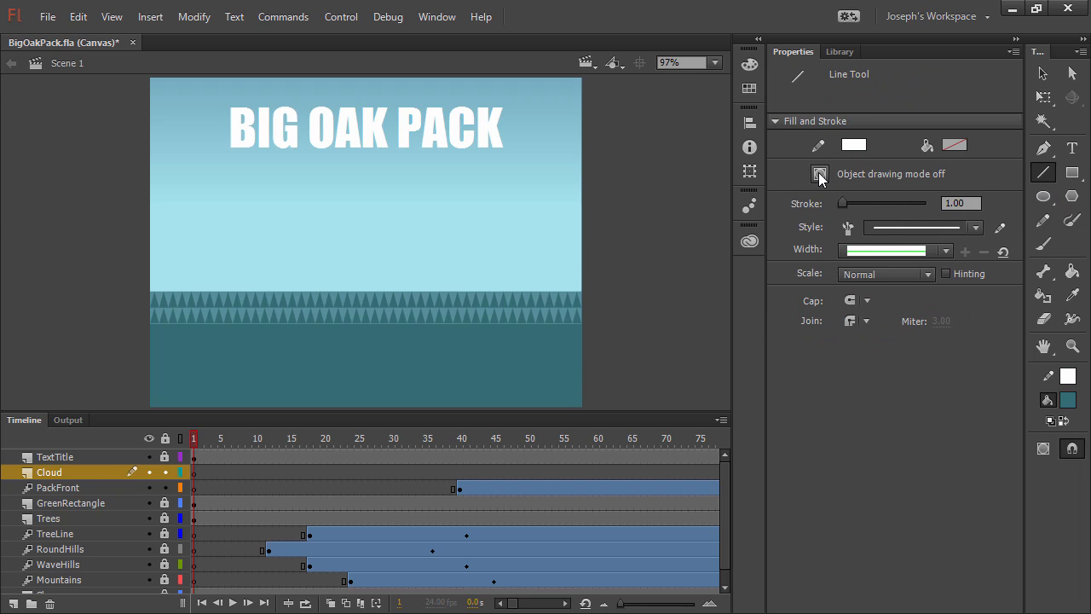
- With Object Drawing on, draw a short white line in the right sky and thicken it into a fluffy cloud
left_click(819, 174)
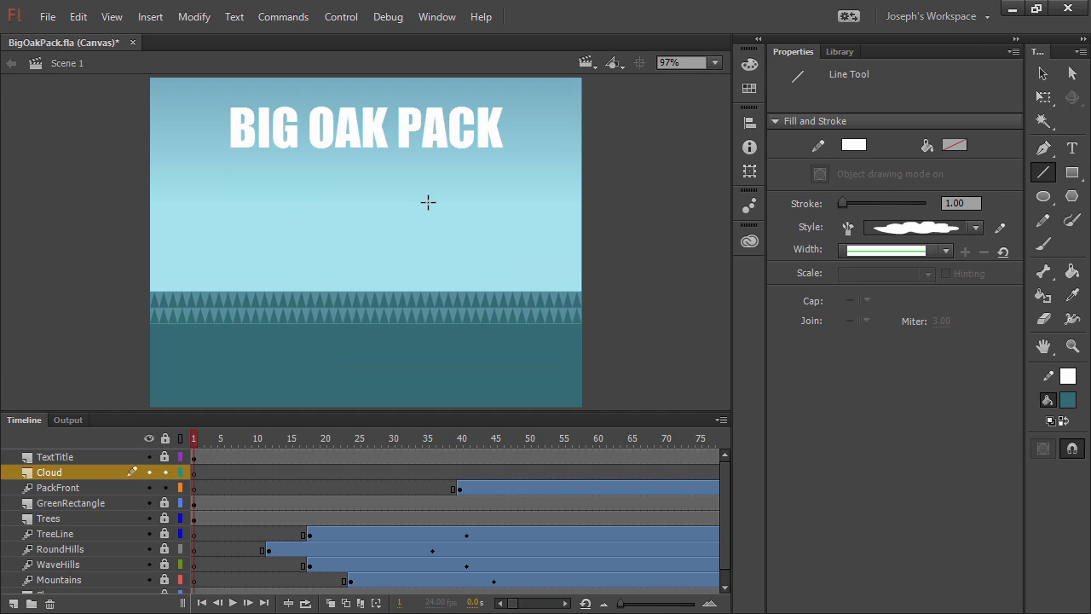
left_click_drag(419, 201, 544, 201)
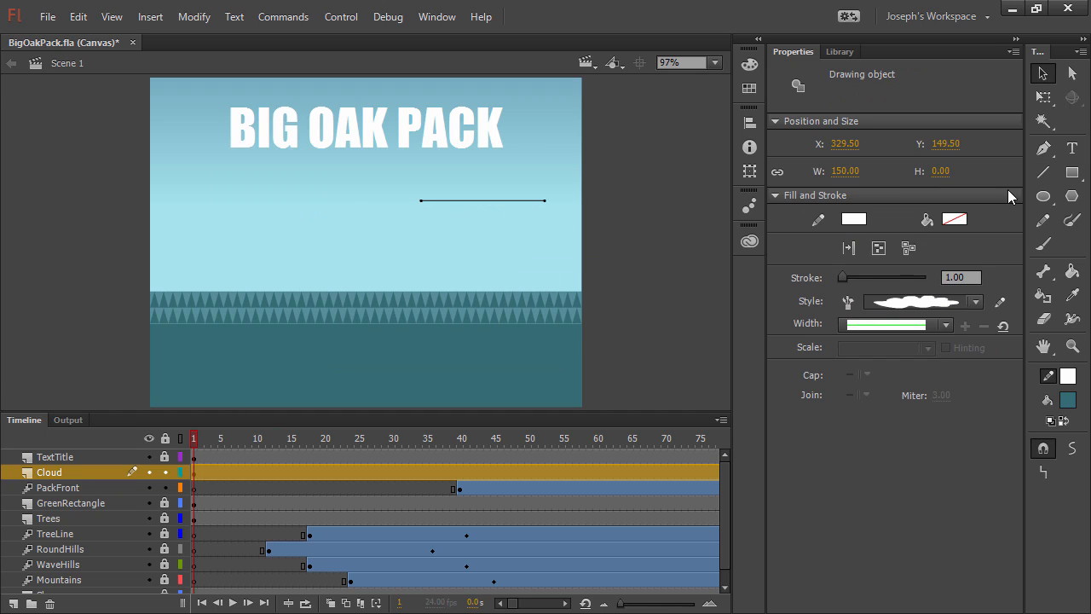
left_click_drag(842, 277, 861, 277)
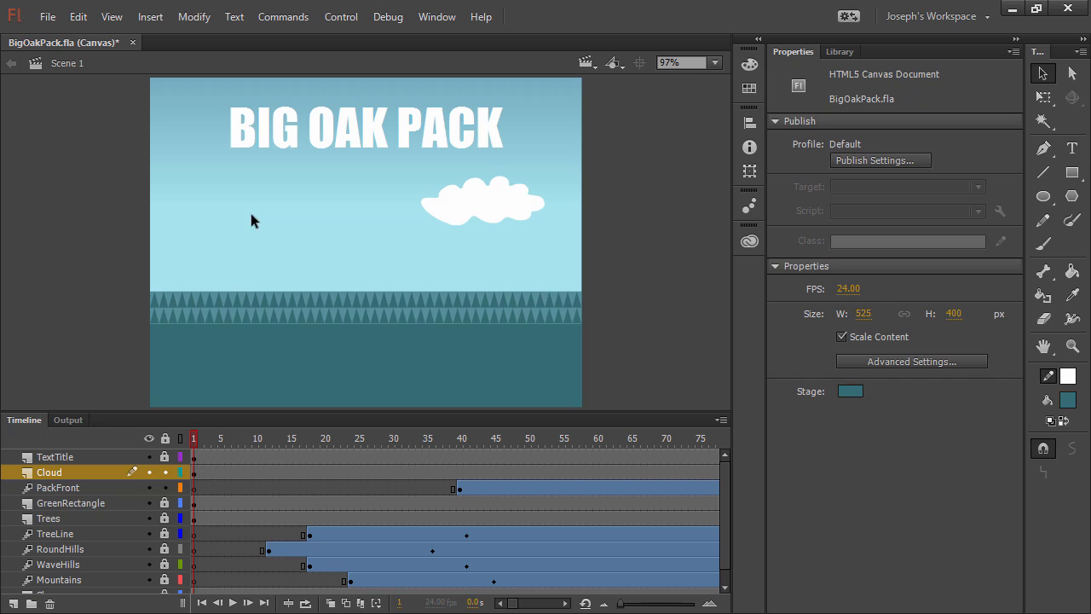
- Add a keyframe at frame 25 on Cloud and create a shape tween from frame 1
left_click(358, 438)
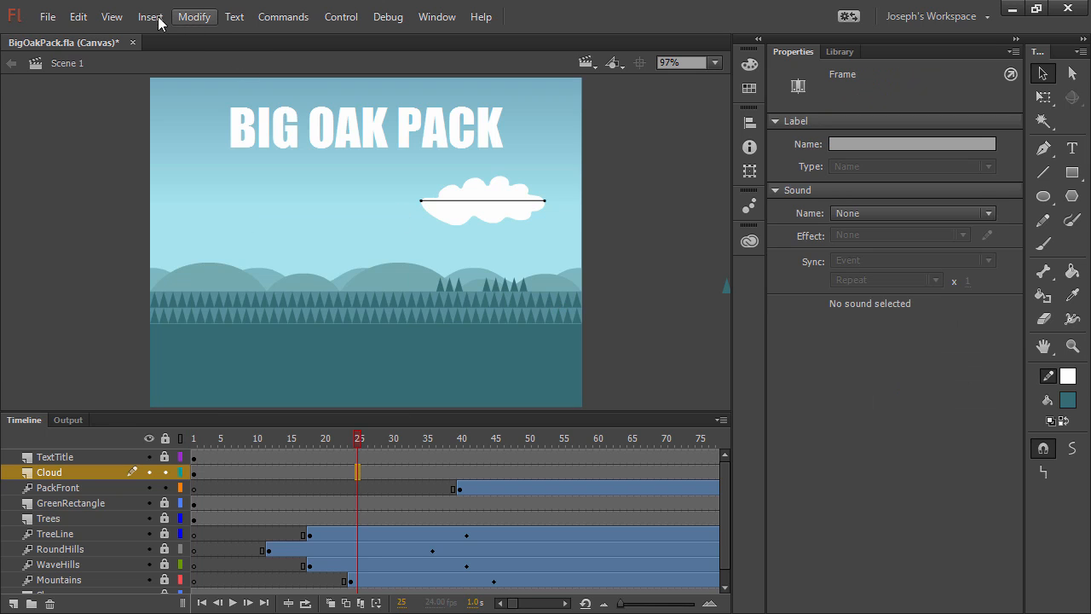
left_click(150, 16)
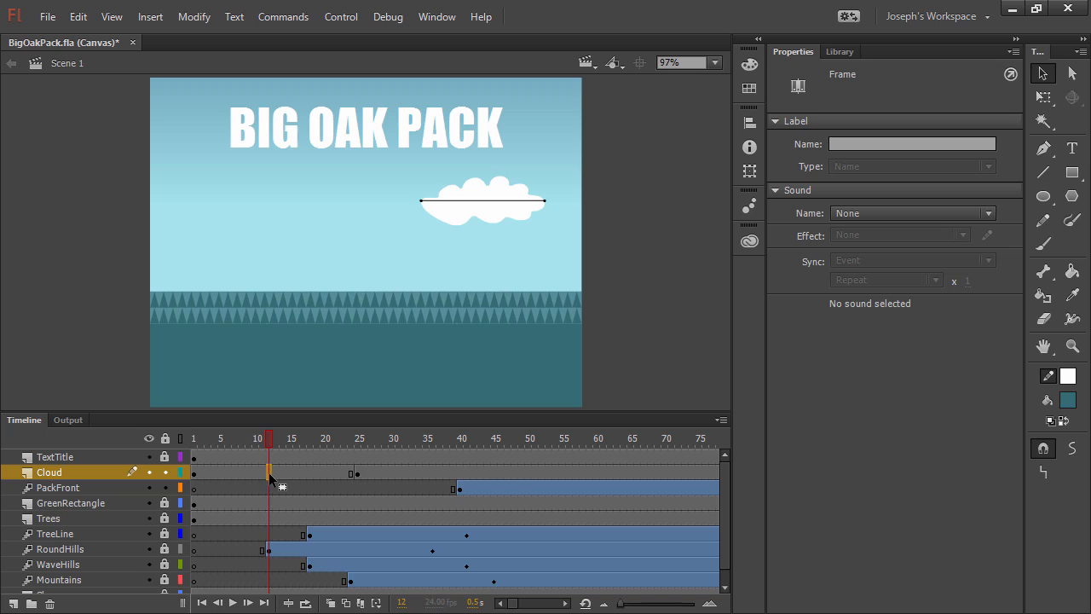
right_click(281, 487)
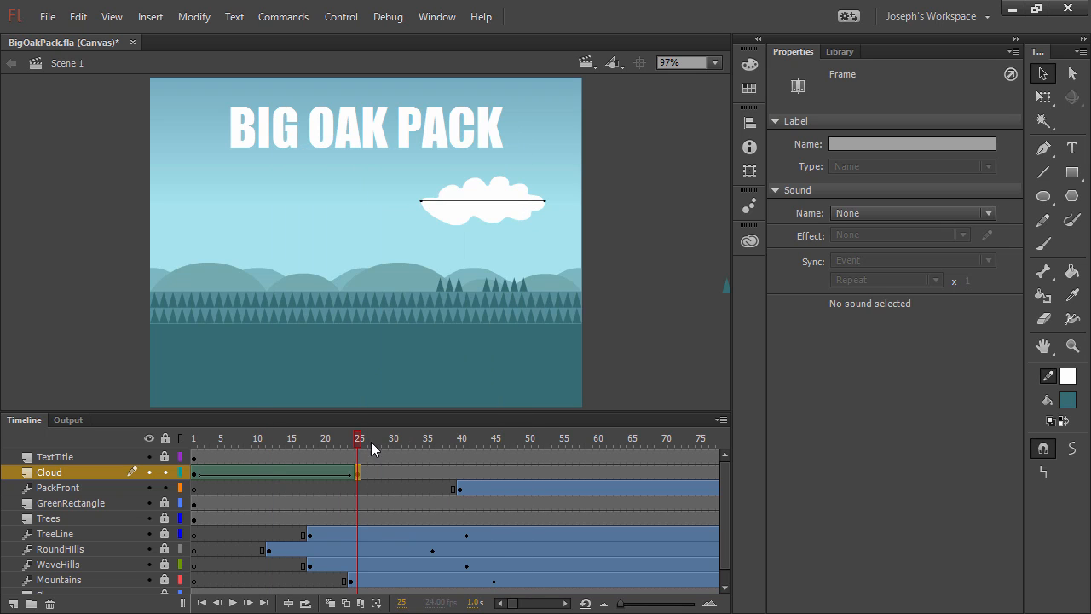
- At frame 25 move the cloud to the left of the sky and play the drift animation
left_click_drag(482, 202, 264, 202)
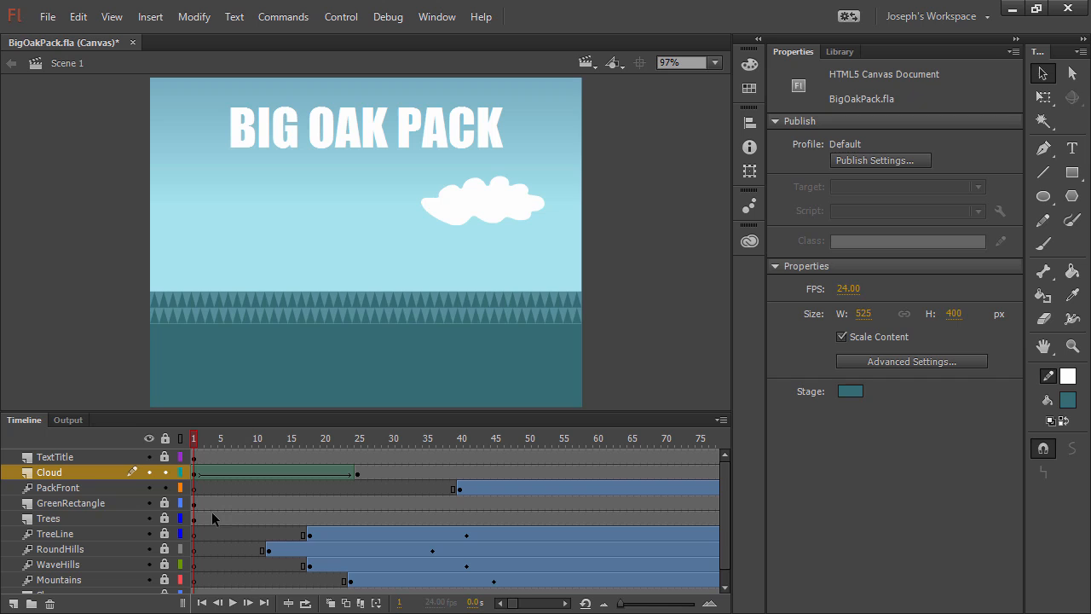
left_click(233, 603)
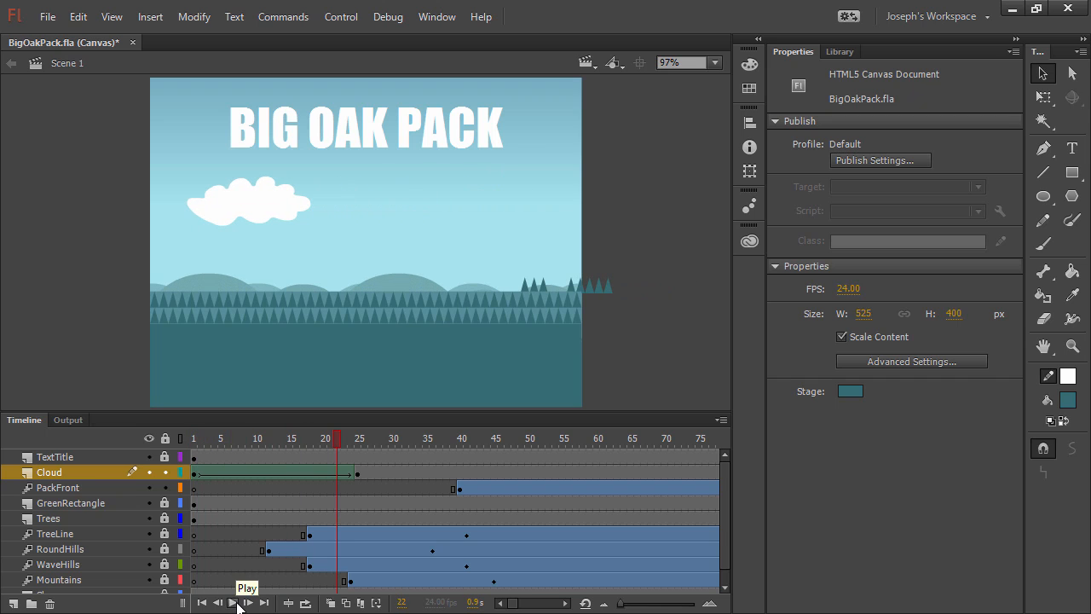